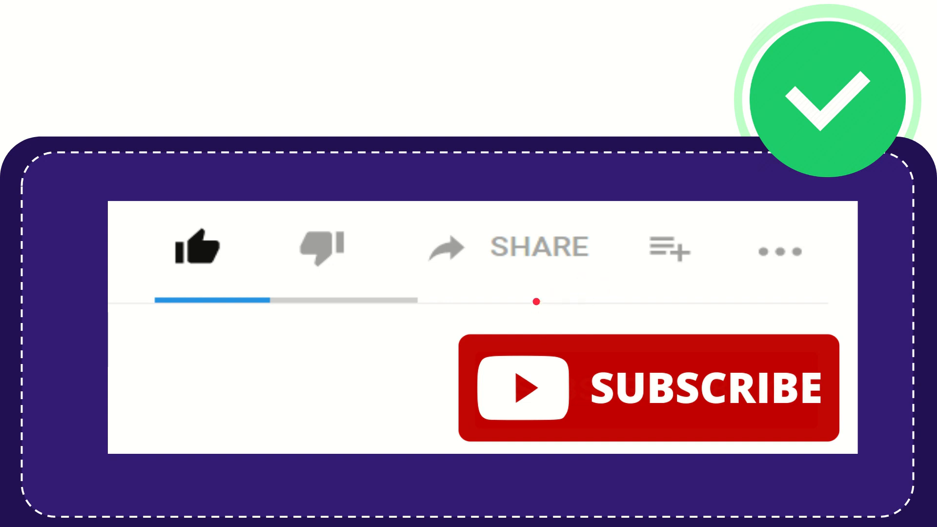
{"action": "left_click", "coordinate": [661, 249]}
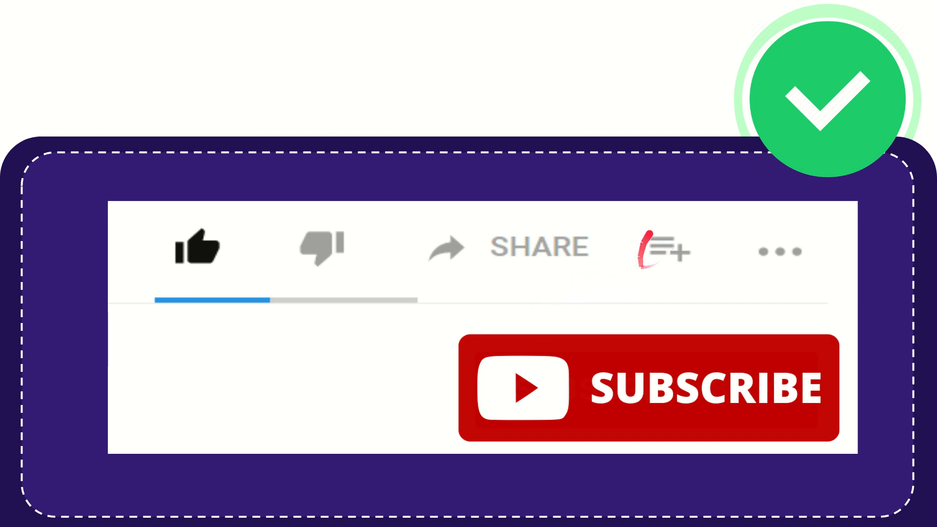